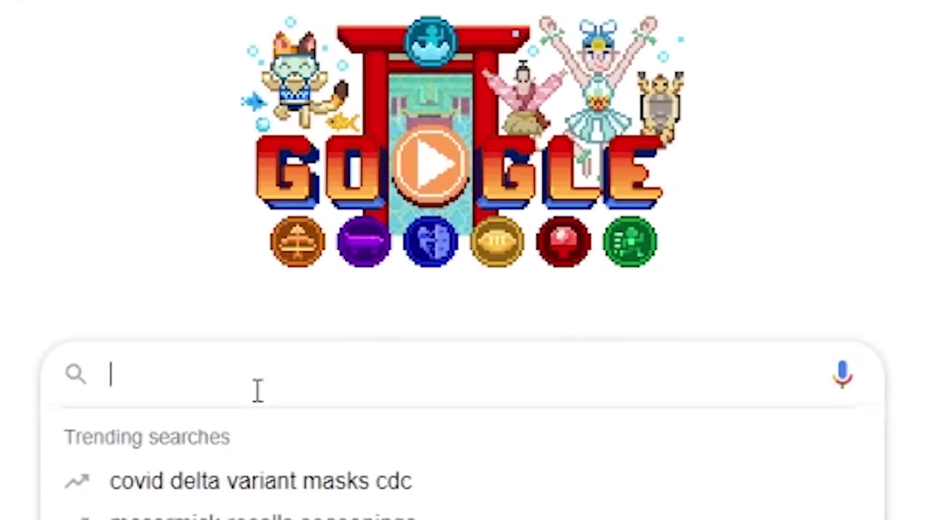
Search 'nr2003 m', reach the Weebly Search Buddy, and pick the SNG 2005 Nextel Cup Mod result
type("nr2003 mods")
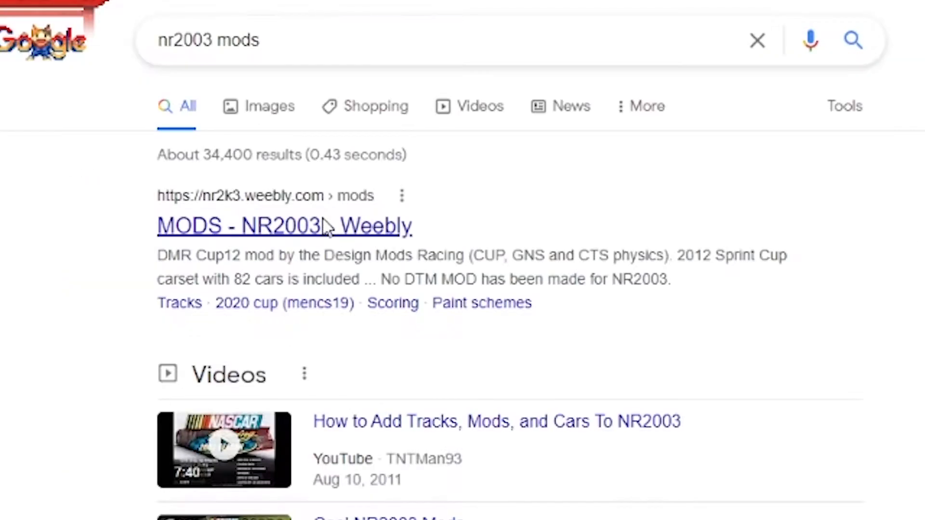
left_click(283, 225)
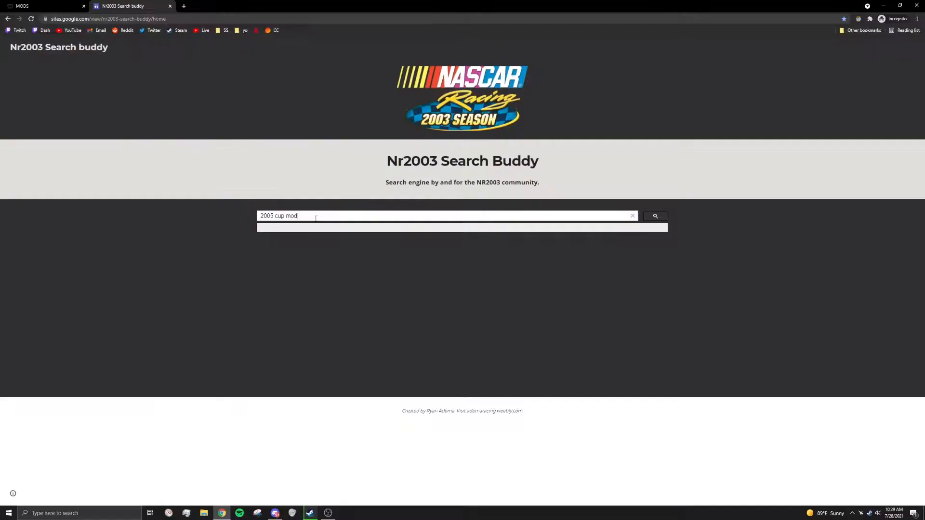
left_click(655, 216)
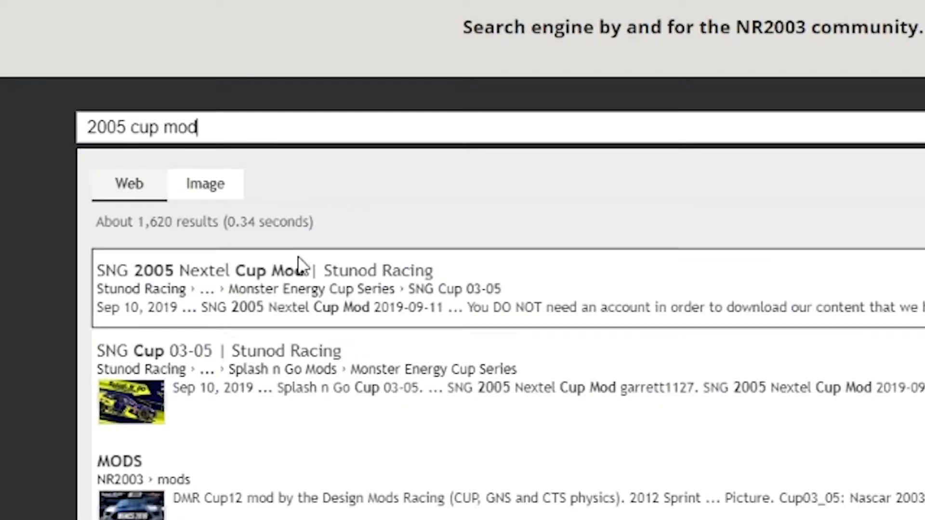
left_click(264, 269)
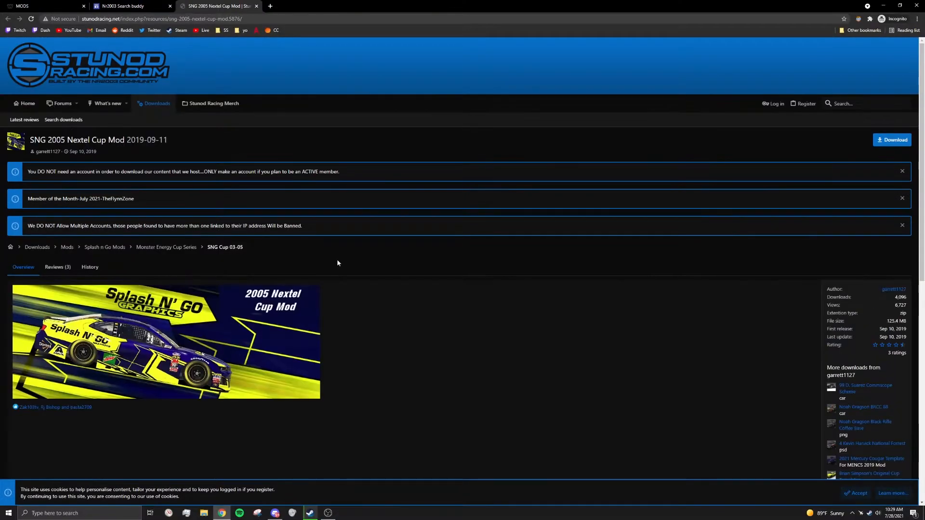
Download 2005NCS_sng.zip and view its contents from the browser download bar
left_click(894, 140)
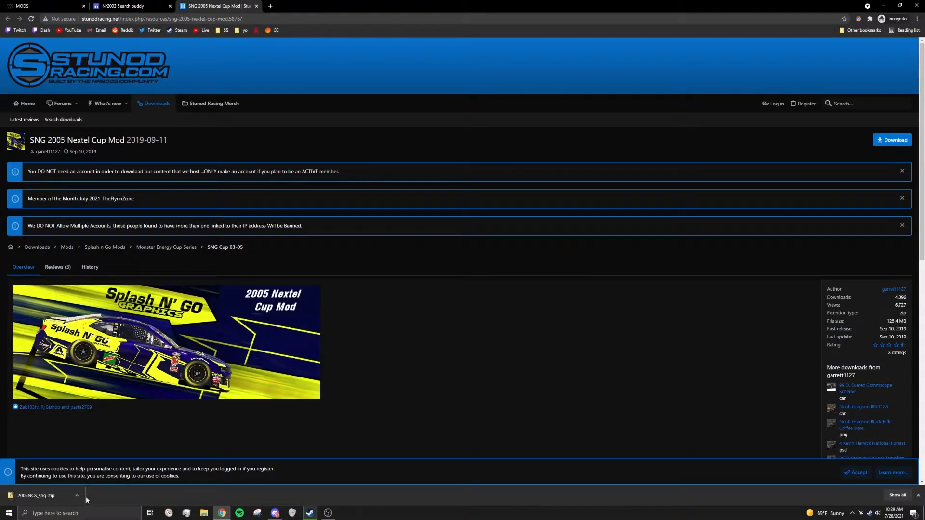
left_click(36, 495)
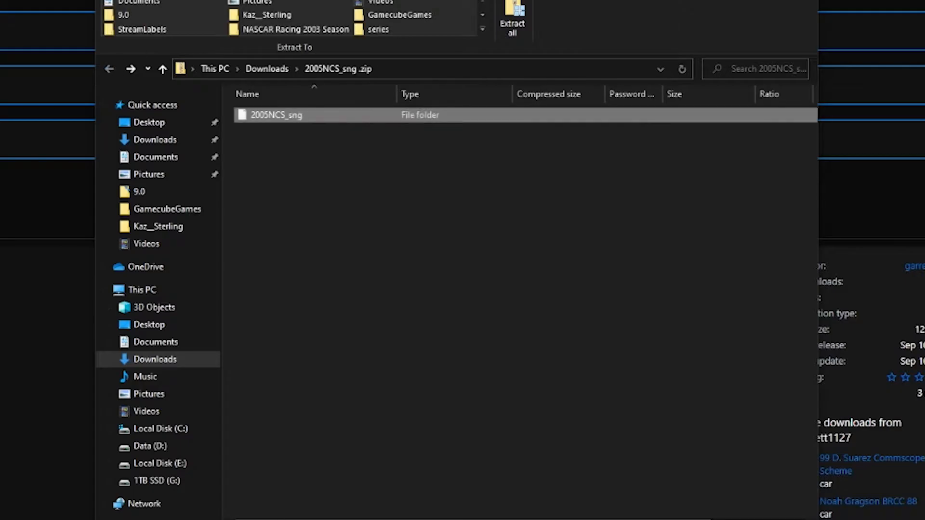
Browse a new Explorer window to G:\Papyrus\NASCAR Racing 2003 Season
left_click(422, 170)
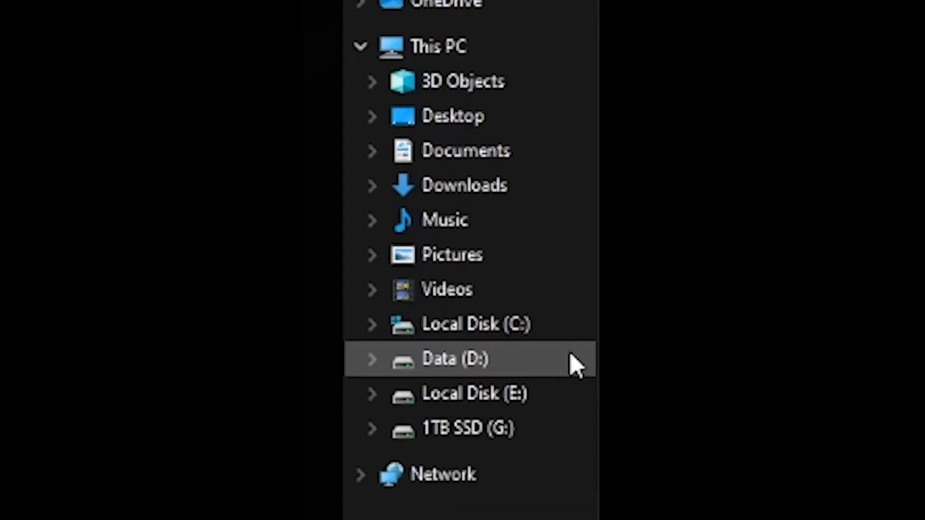
left_click(466, 427)
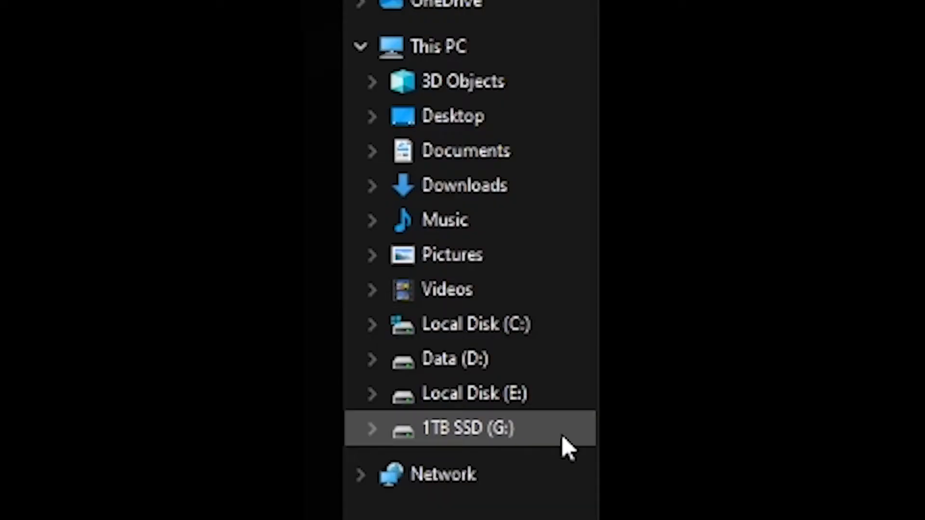
left_click(371, 428)
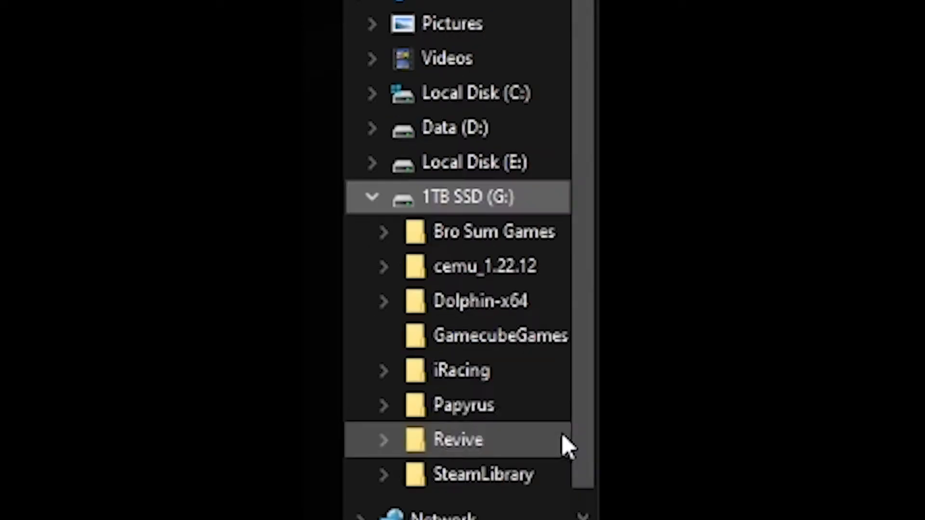
double_click(463, 404)
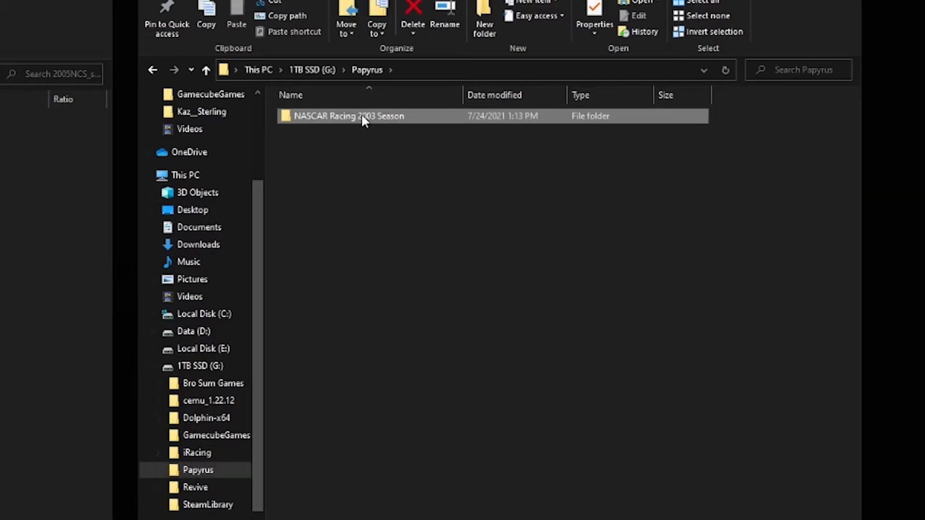
double_click(347, 115)
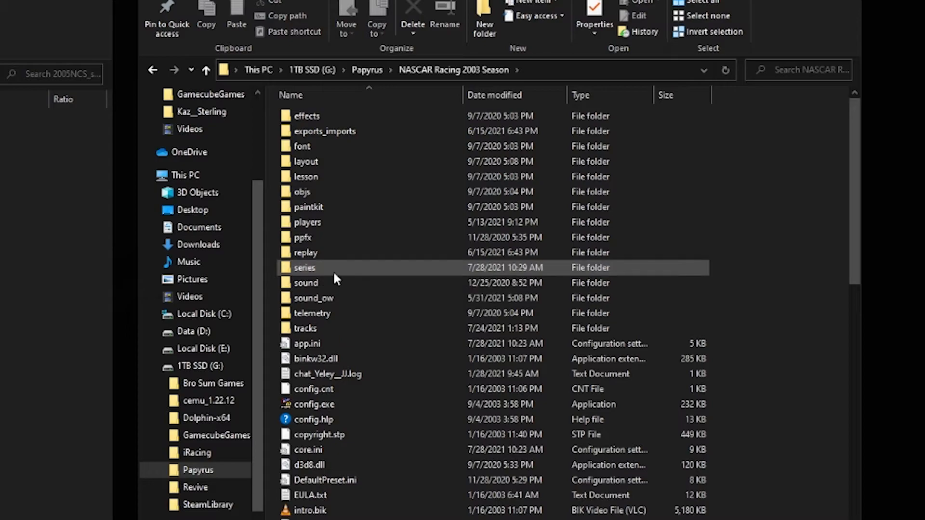
mouse_move(333, 277)
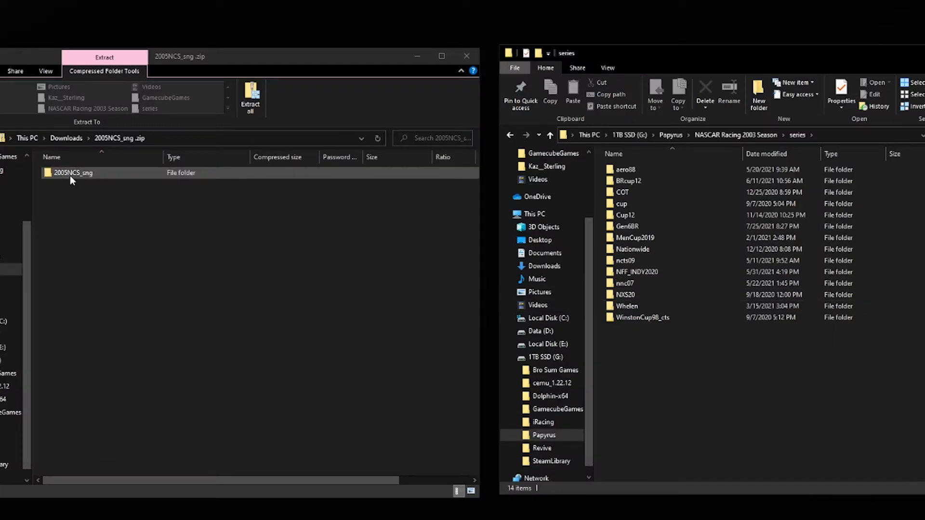
Drag 2005NCS_sng from the zip into the series folder and dismiss the copy progress
left_click(72, 173)
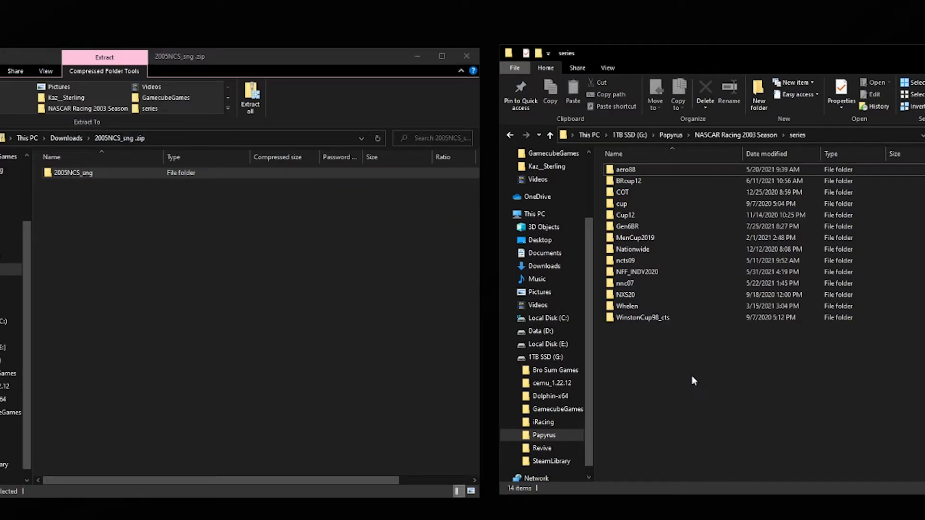
left_click(249, 94)
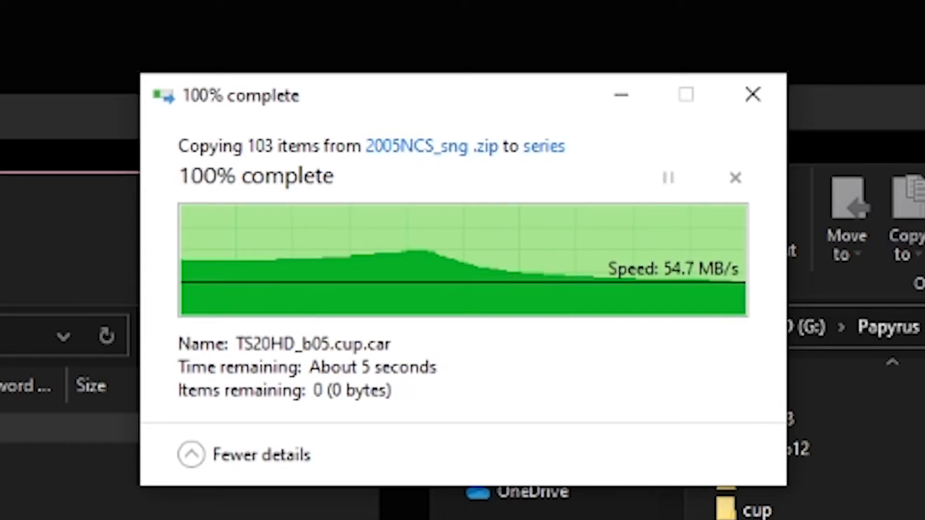
left_click(753, 94)
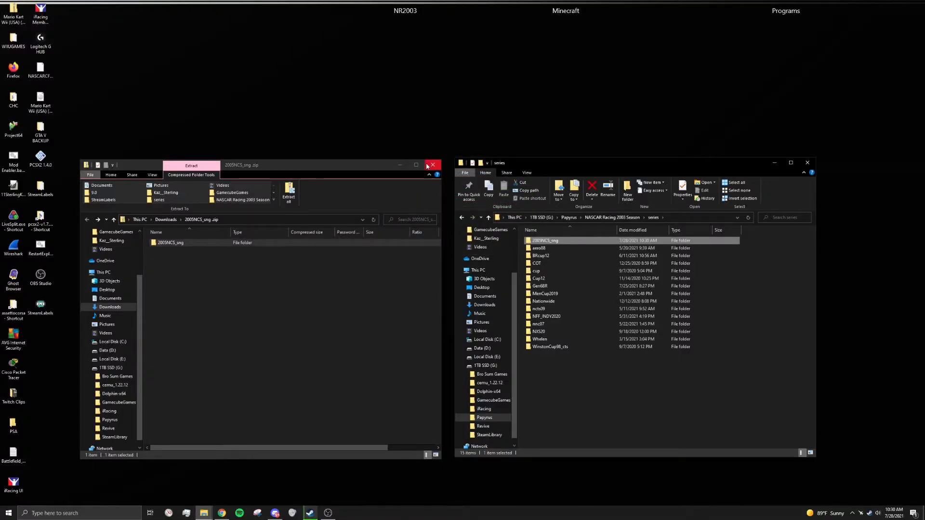
Close the Explorer windows and launch NR2003 from the desktop shortcut
left_click(432, 165)
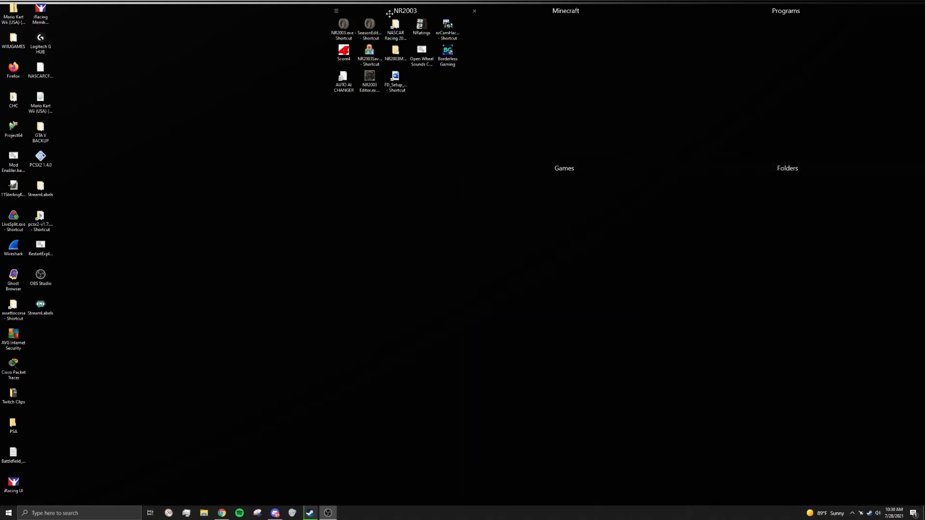
double_click(343, 29)
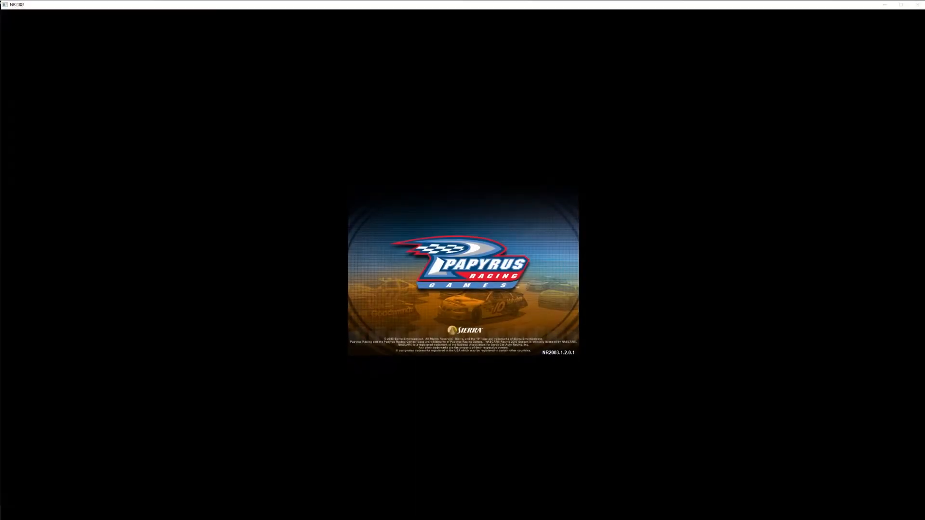